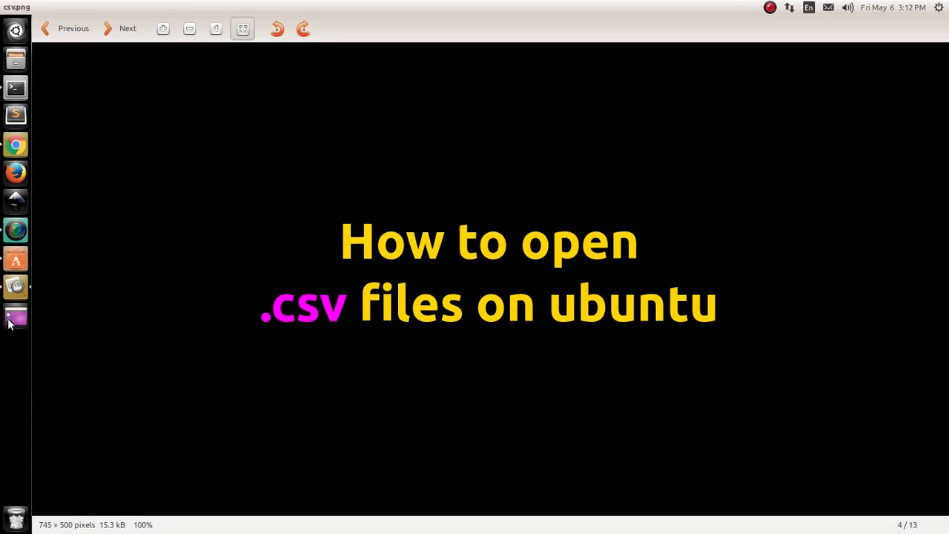
pyautogui.moveTo(15, 260)
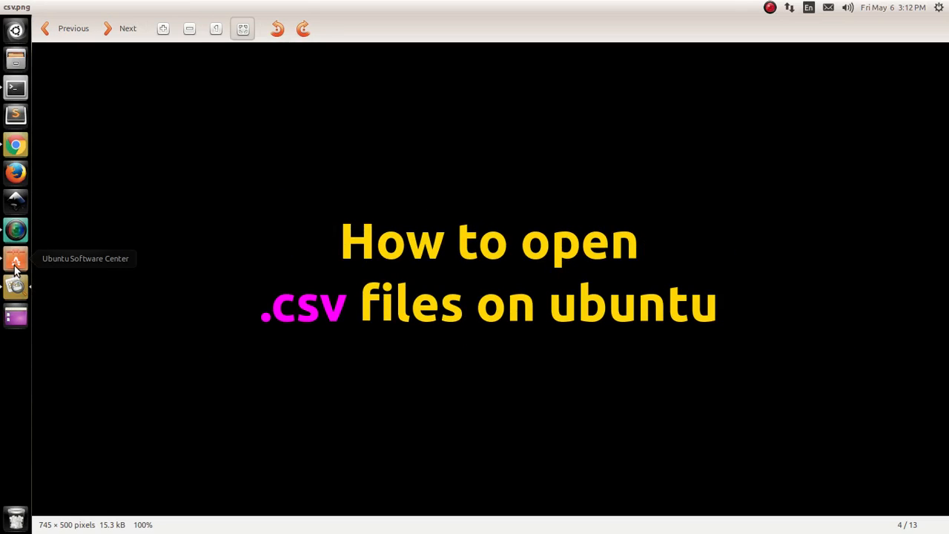
# Step: Launch Ubuntu Software Center and select the csvtool search result
pyautogui.click(15, 258)
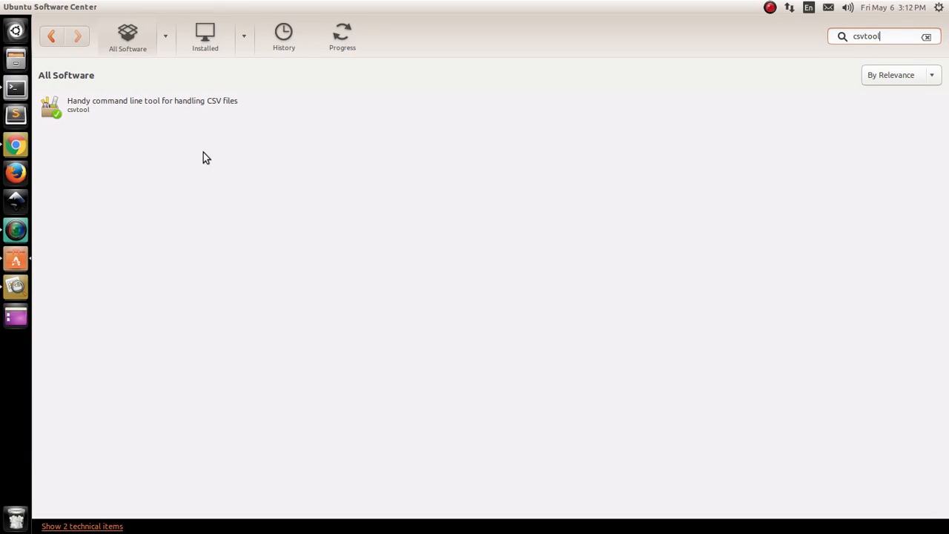
pyautogui.moveTo(240, 238)
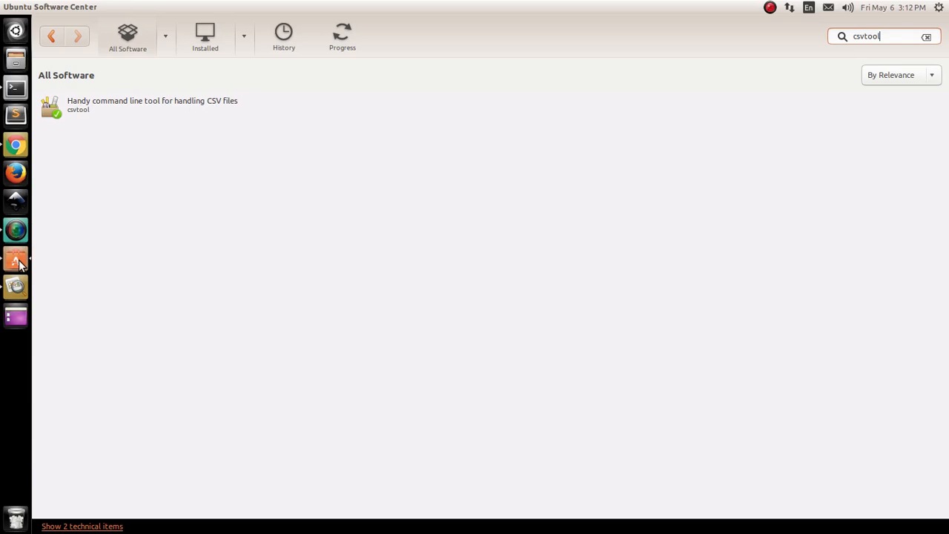
pyautogui.moveTo(21, 270)
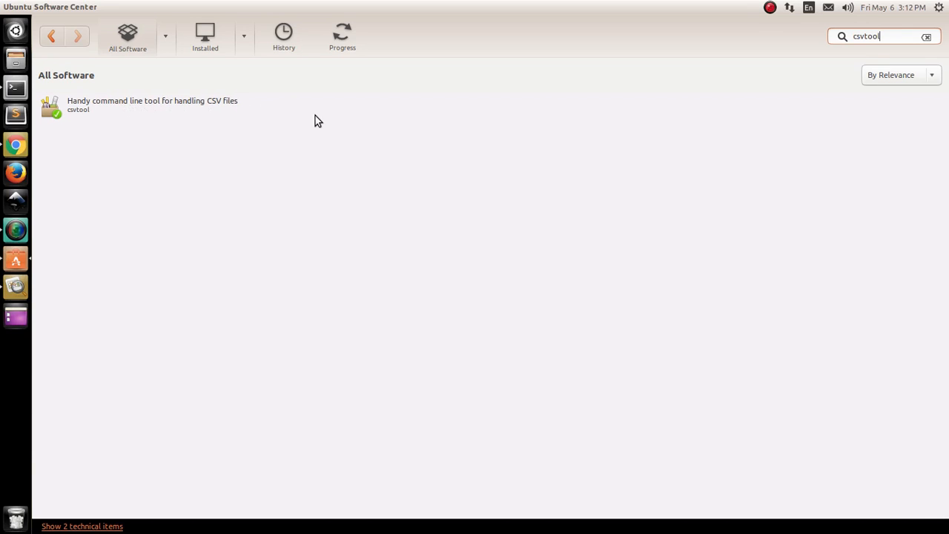
pyautogui.moveTo(115, 121)
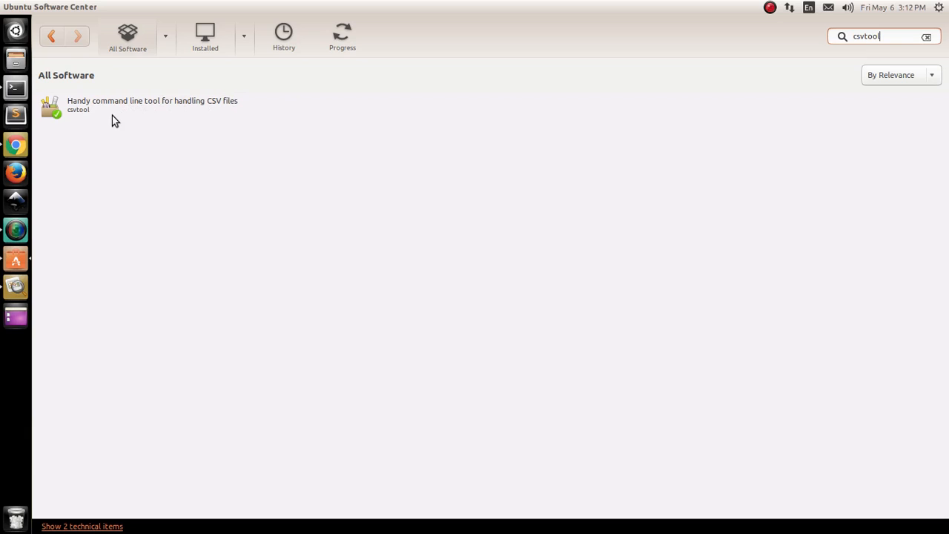
pyautogui.click(148, 105)
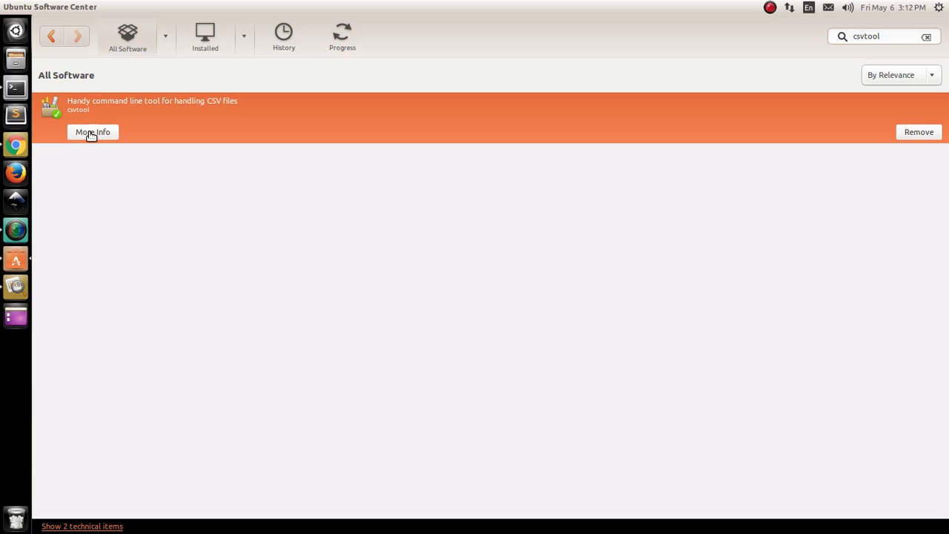
# Step: View csvtool's details confirming version 1.3.2-1 is installed, then close Software Center
pyautogui.click(92, 132)
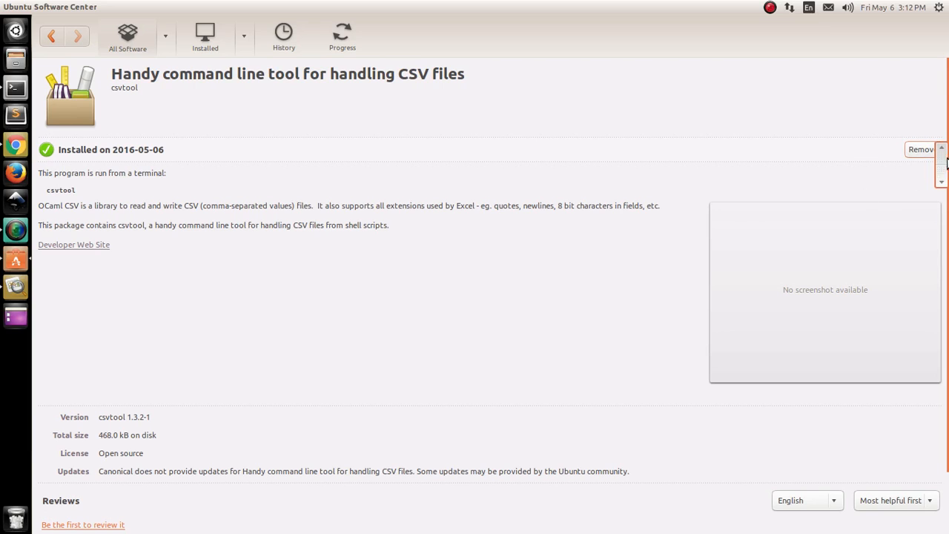
pyautogui.moveTo(902, 156)
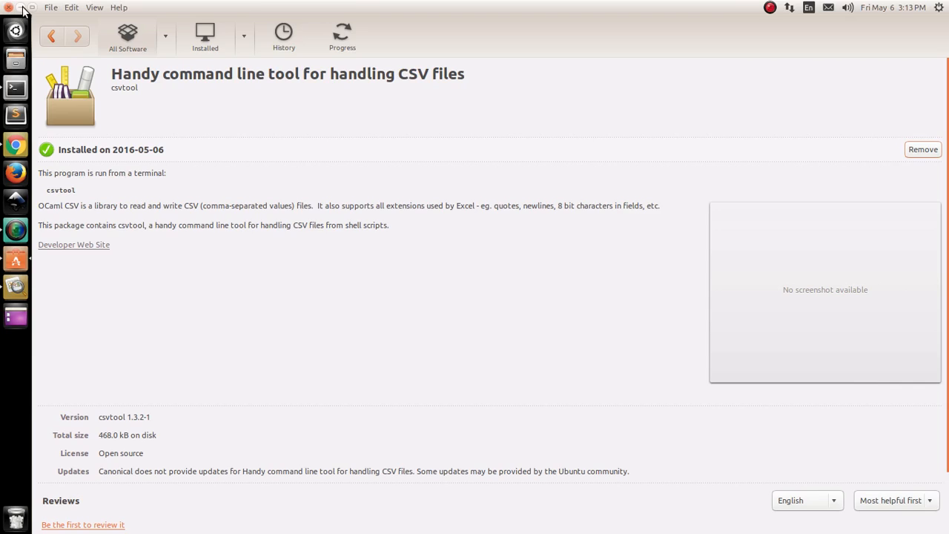
pyautogui.click(15, 87)
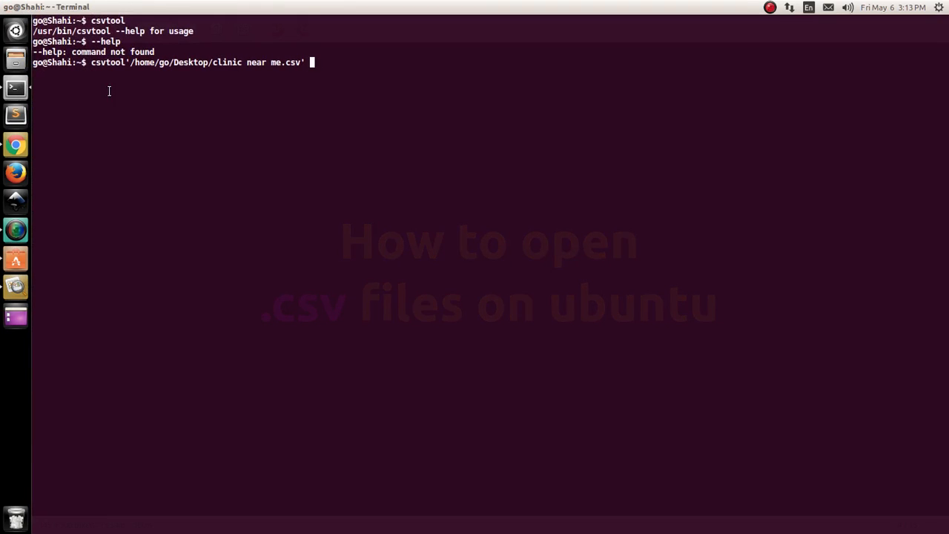
pyautogui.moveTo(387, 81)
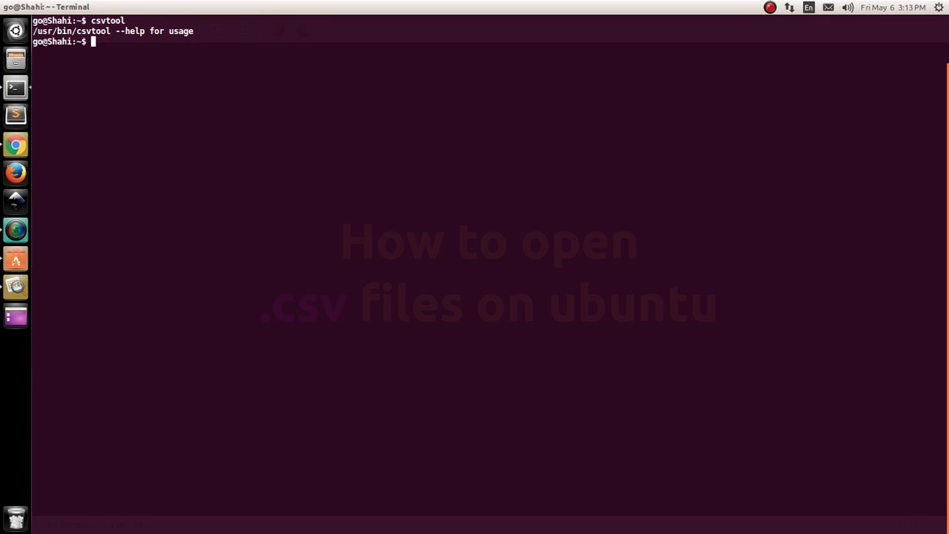
pyautogui.moveTo(530, 6)
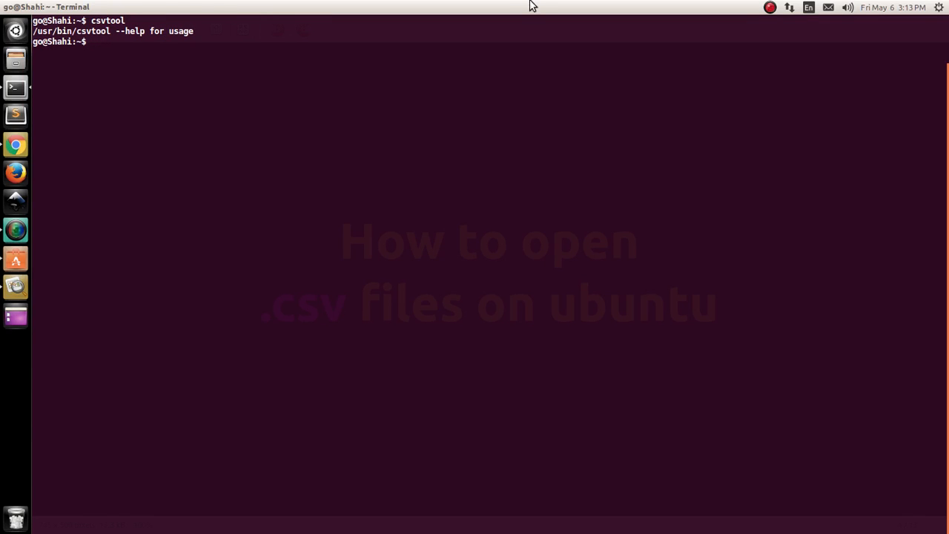
# Step: Run csvtool on 'clinic near me.csv', shrink the terminal, and complete LibreOffice document recovery
pyautogui.write('csvtool')
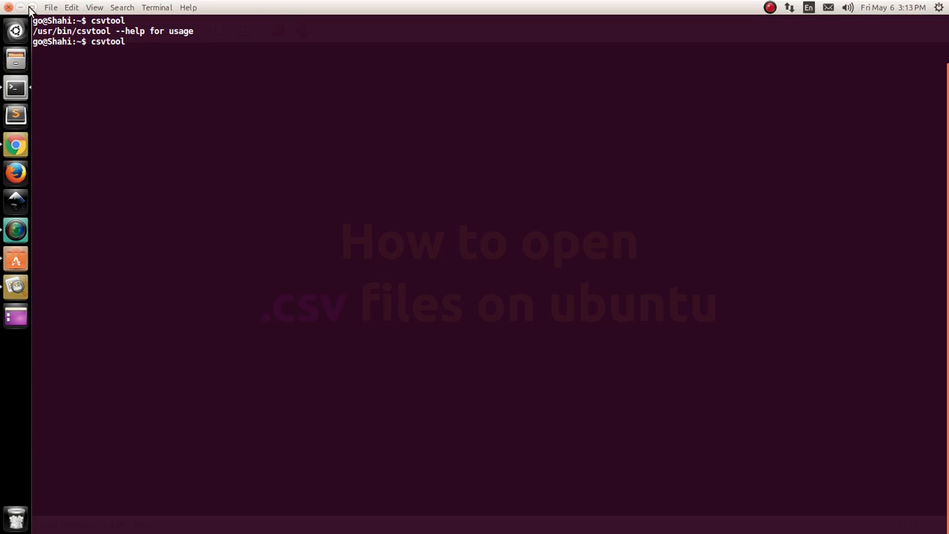
pyautogui.click(20, 8)
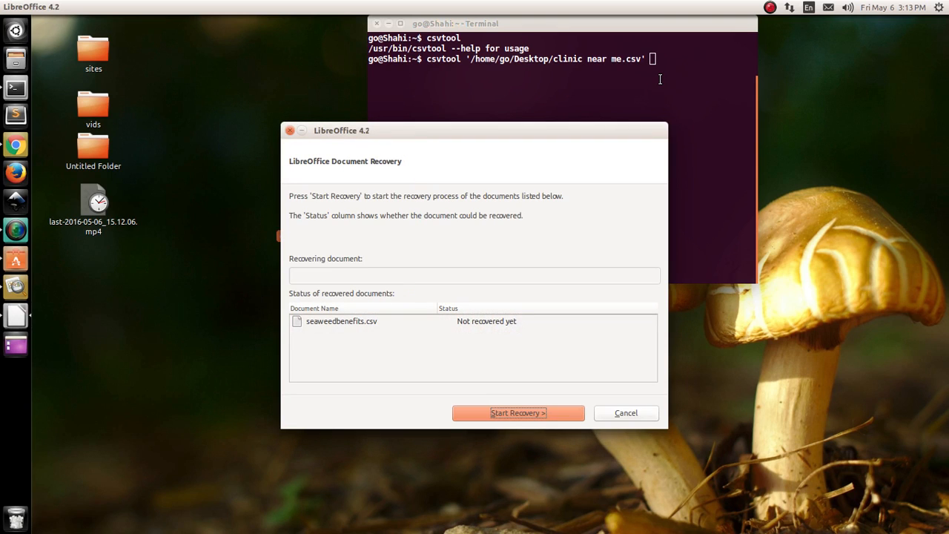
pyautogui.click(517, 413)
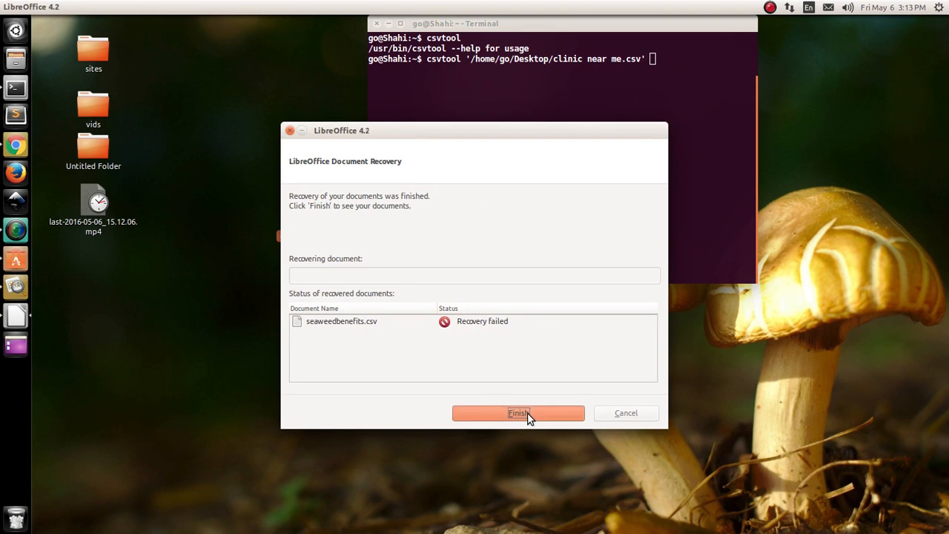
pyautogui.click(517, 413)
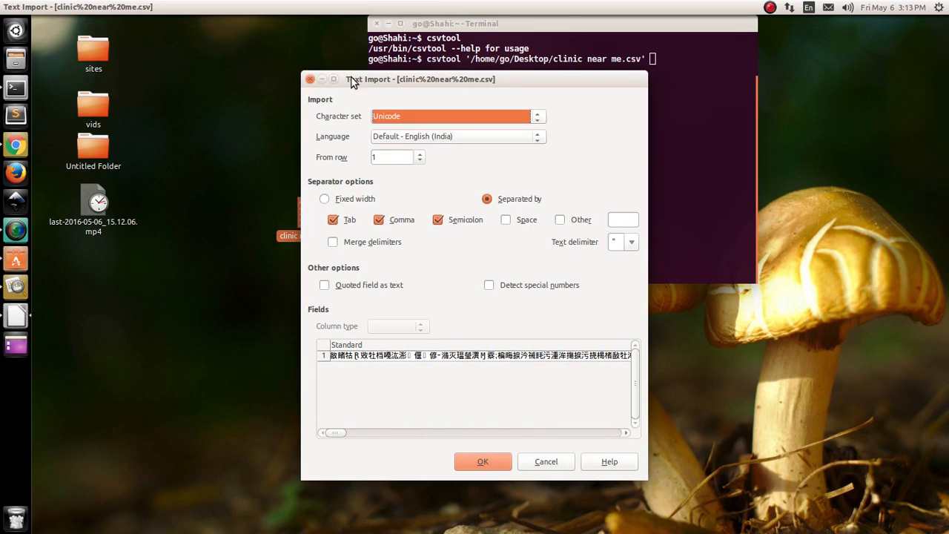
pyautogui.moveTo(539, 122)
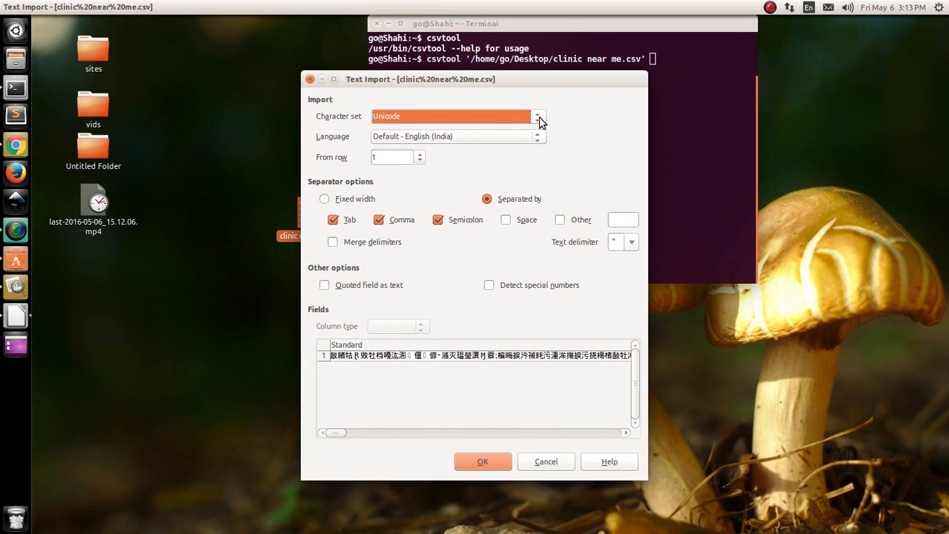
# Step: Set the Text Import character set to Unicode (UTF-8) and confirm the import
pyautogui.click(538, 117)
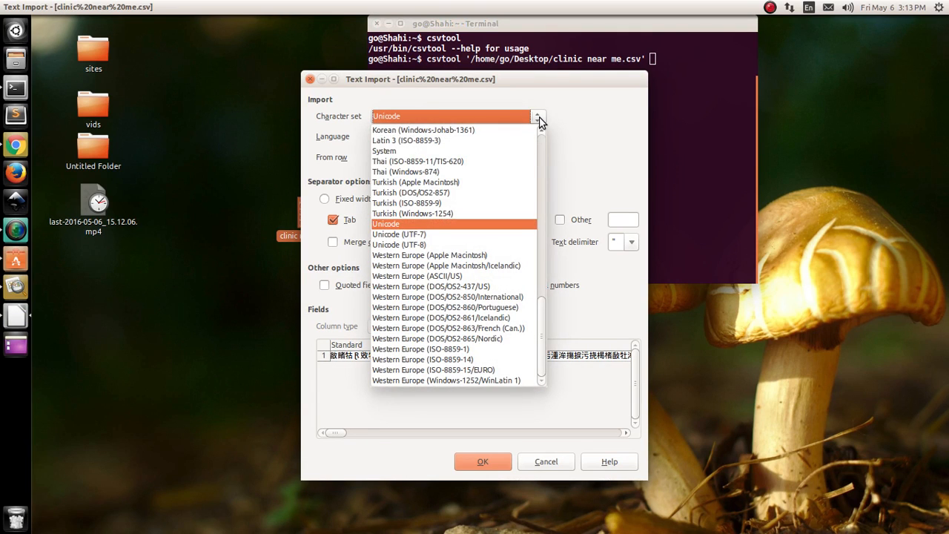
pyautogui.moveTo(445, 245)
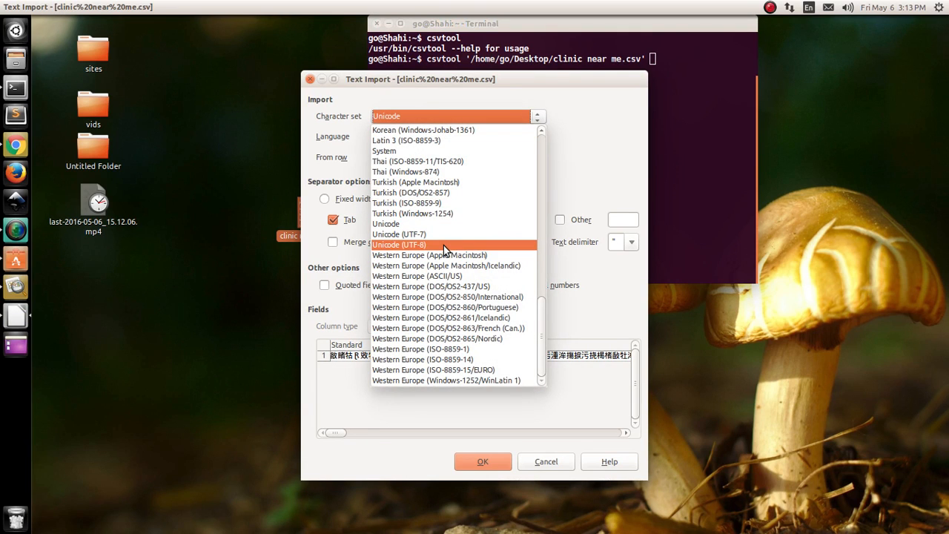
pyautogui.click(399, 245)
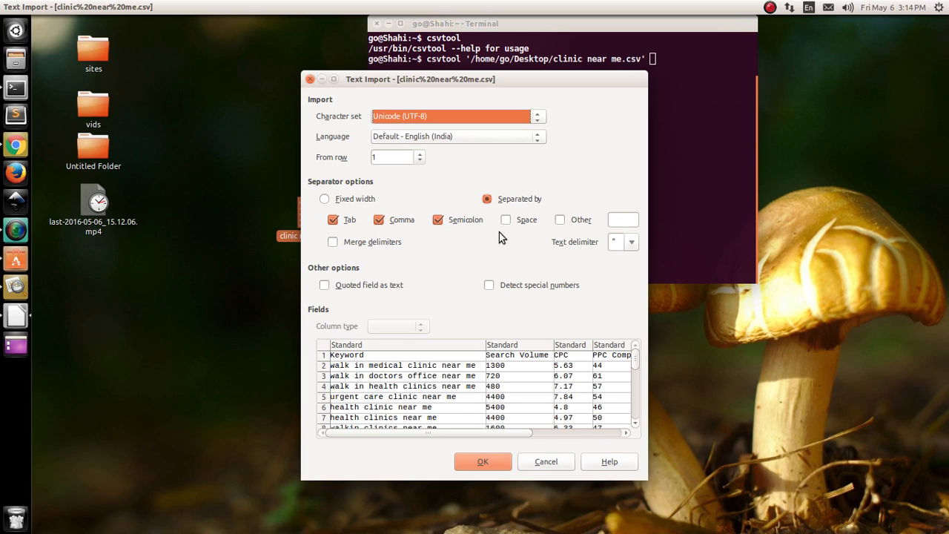
pyautogui.moveTo(445, 394)
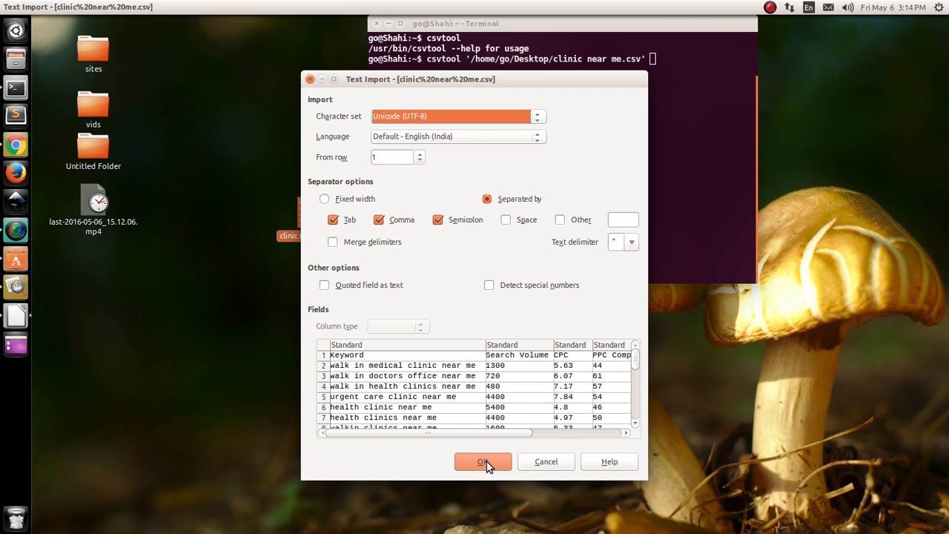
pyautogui.click(483, 461)
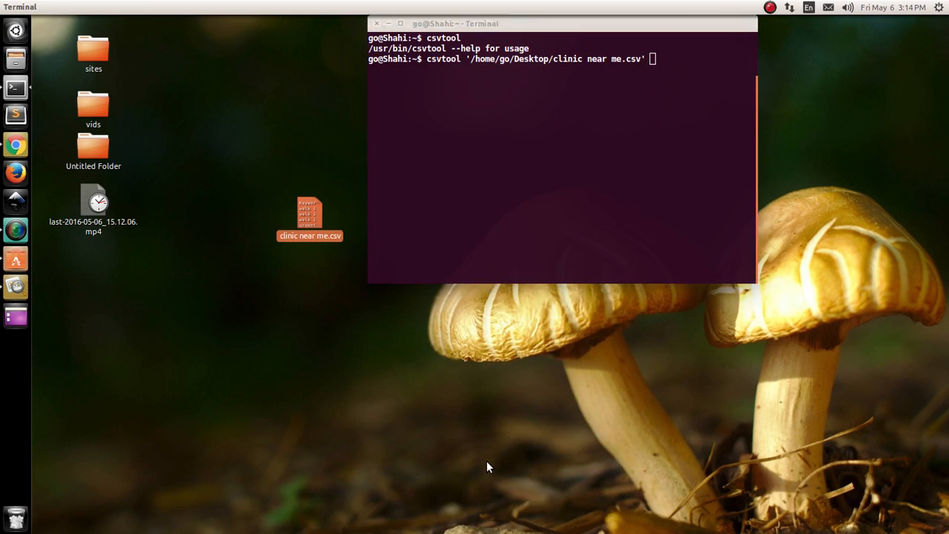
# Step: Open 'clinic near me.csv' from the desktop in Calc and scroll through the rows
pyautogui.doubleClick(309, 211)
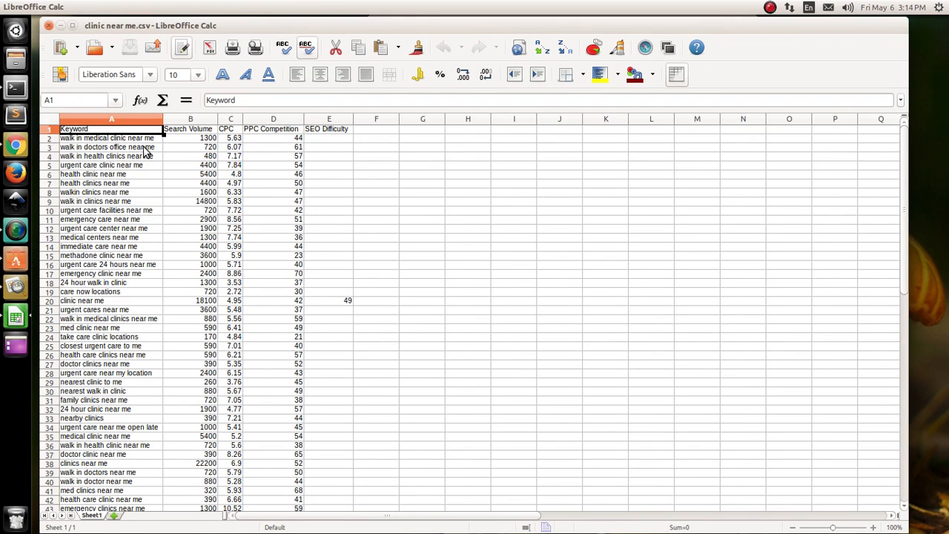
pyautogui.scroll(-3)
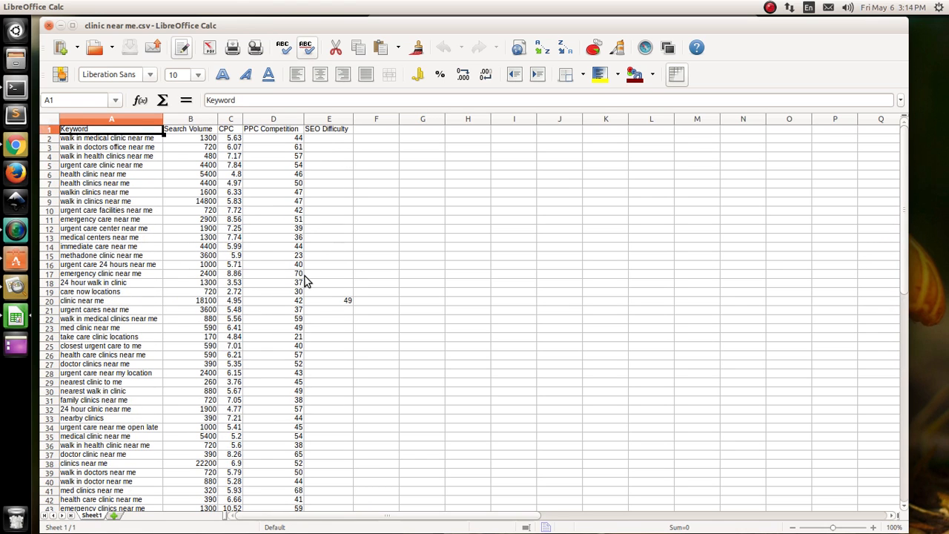
pyautogui.moveTo(357, 193)
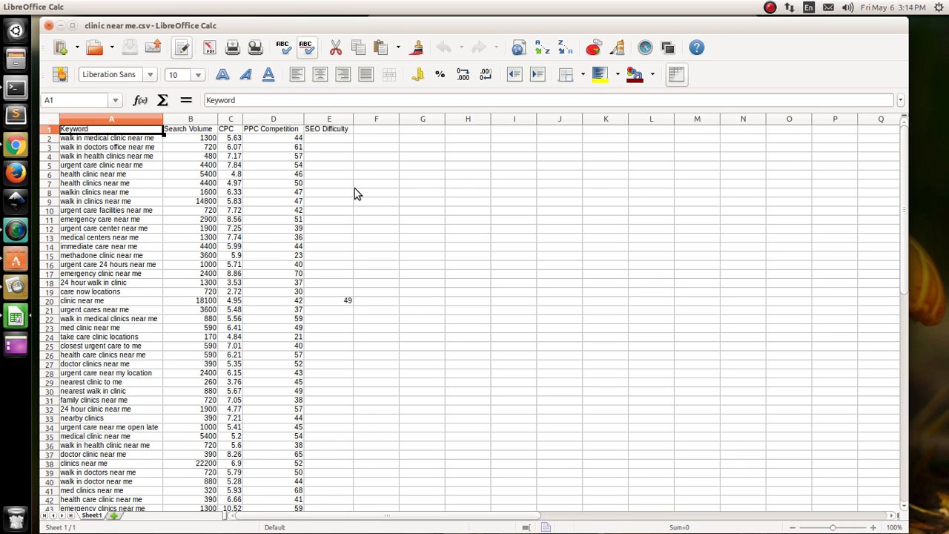
pyautogui.moveTo(19, 276)
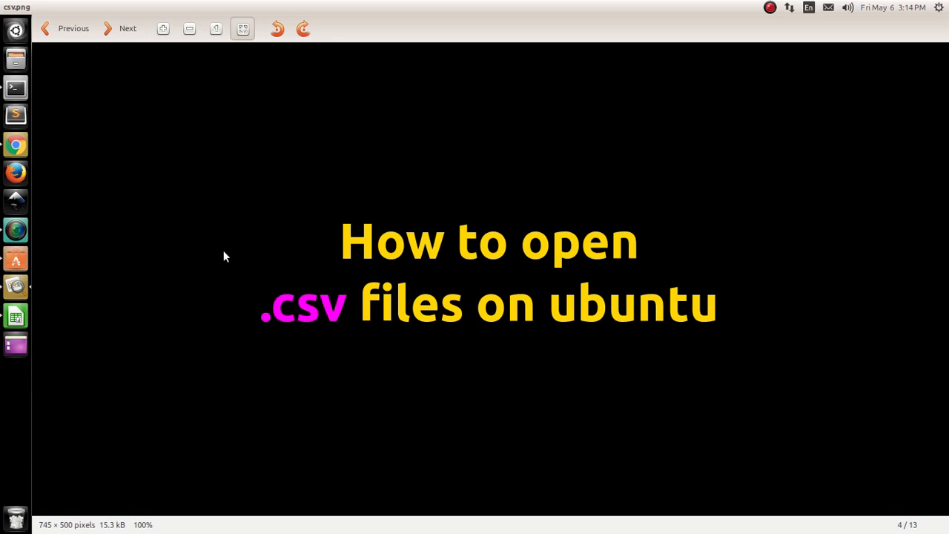
pyautogui.moveTo(923, 116)
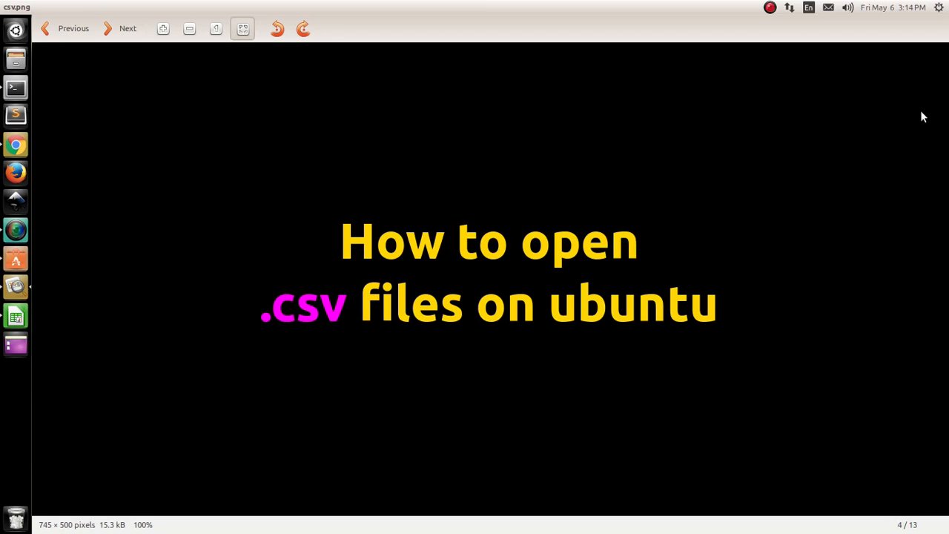